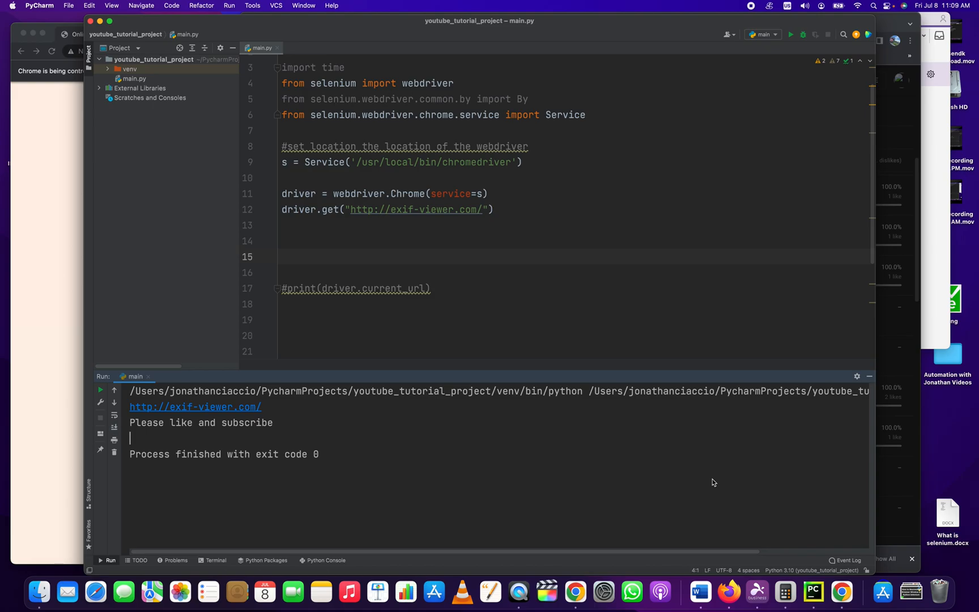
- On empty line 14 of main.py, type 'newOrExistingURL = driver.'
left_click(369, 240)
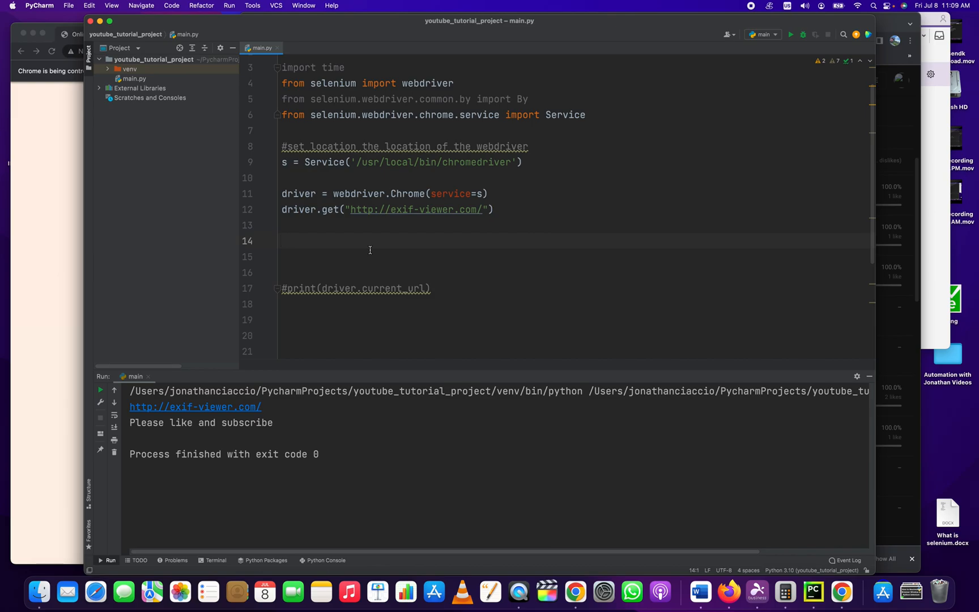
type("new_")
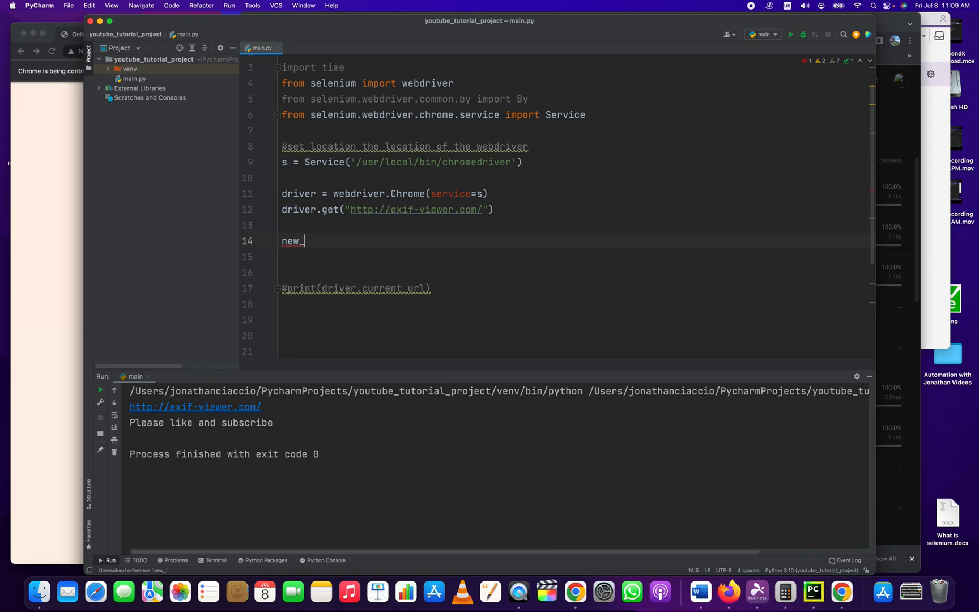
type("OrExpis")
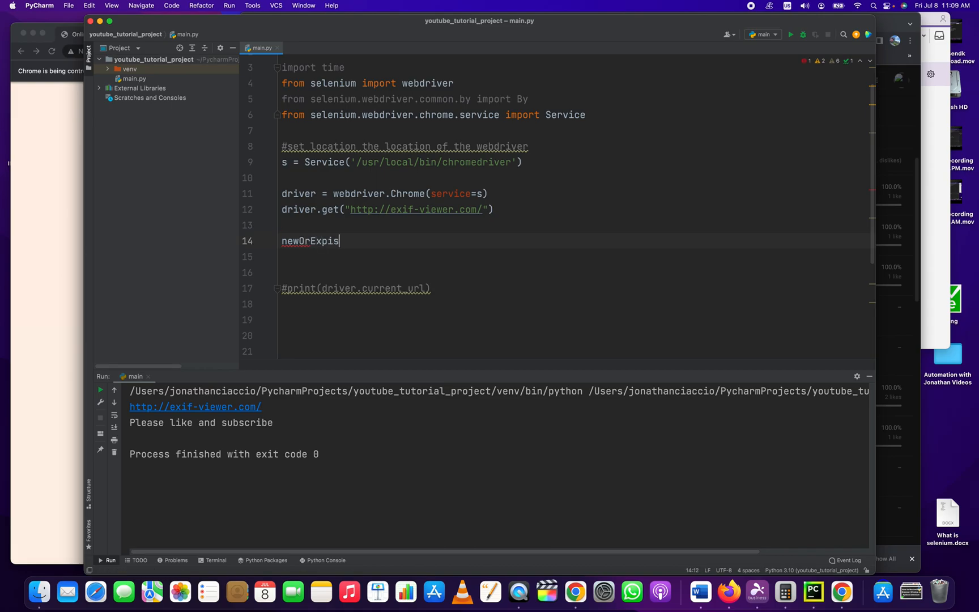
type("tingU")
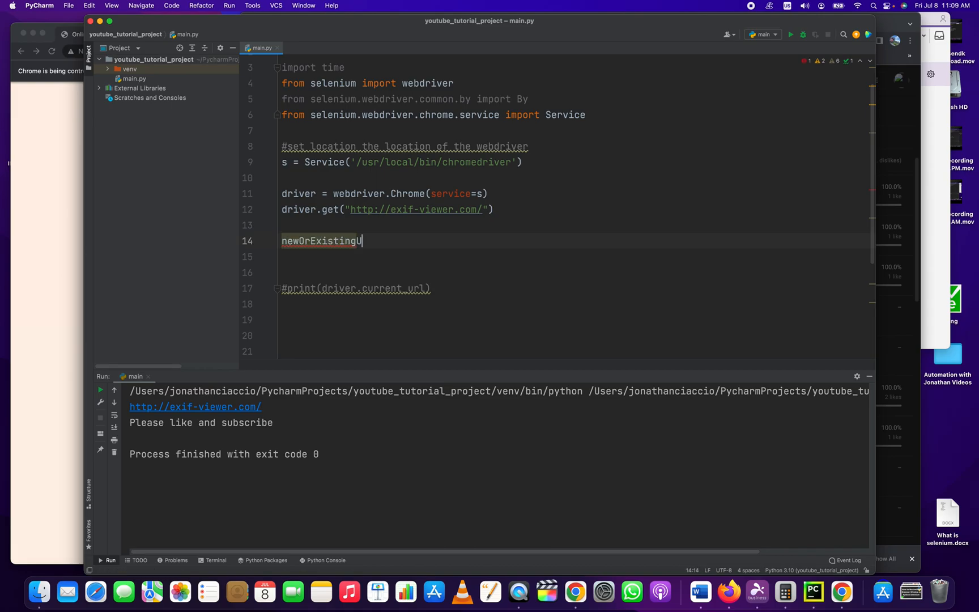
type("RL =")
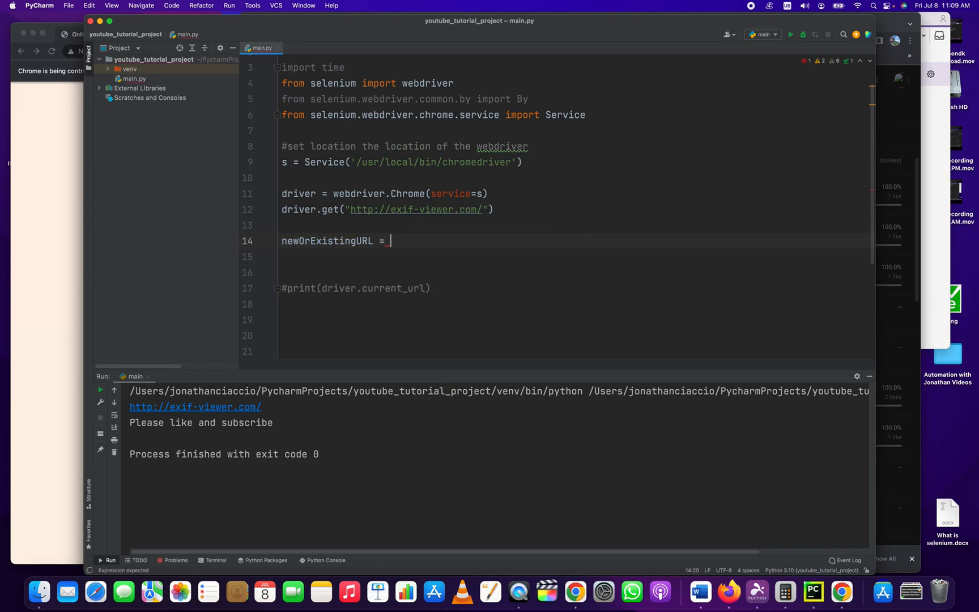
type("driver.")
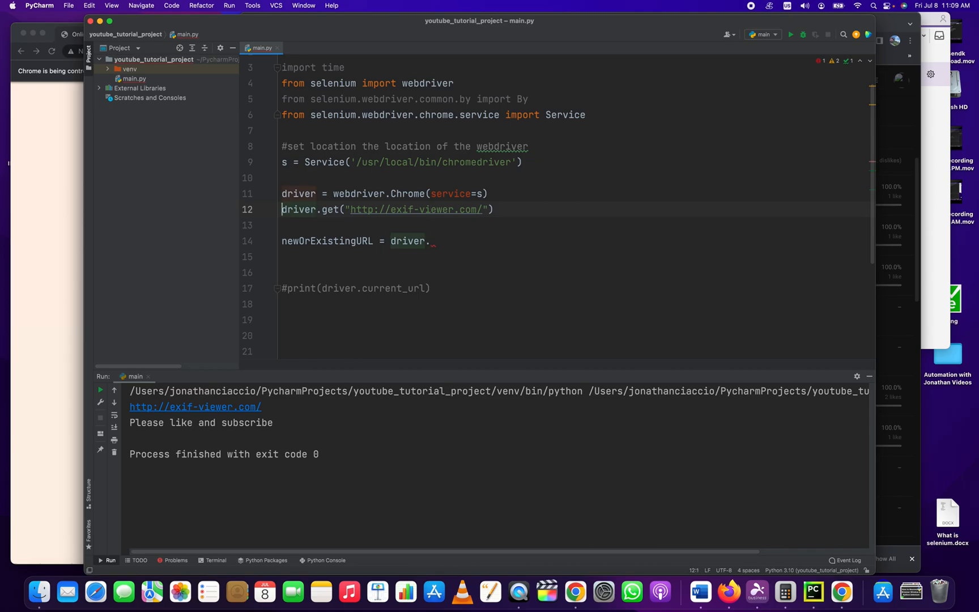
left_click(432, 240)
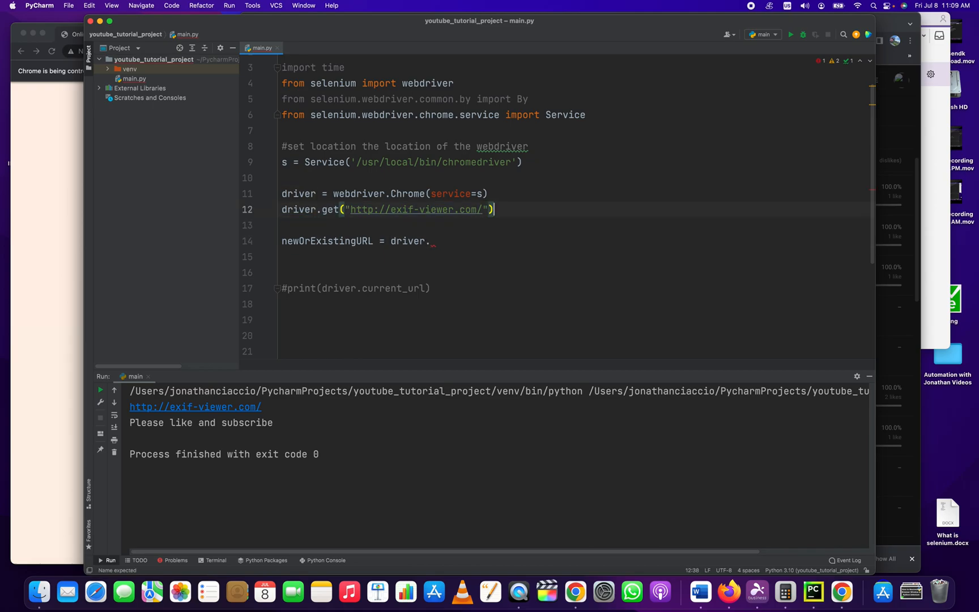
left_click(281, 194)
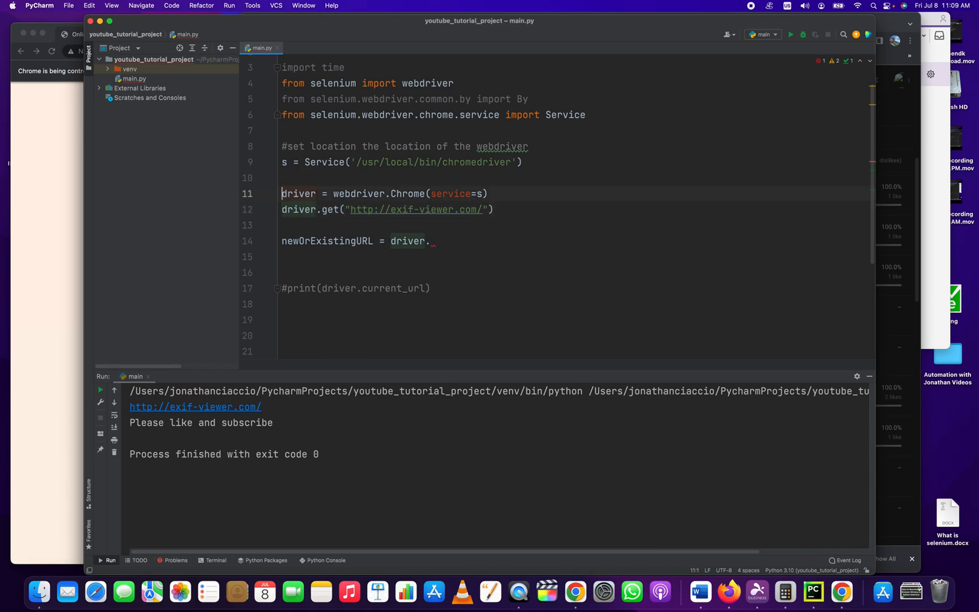
left_click(436, 208)
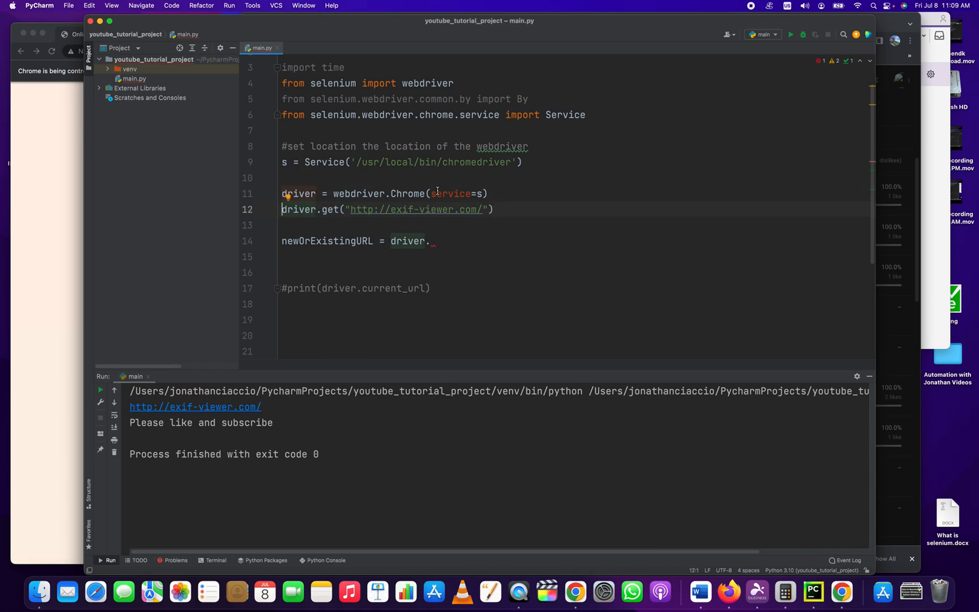
left_click(418, 209)
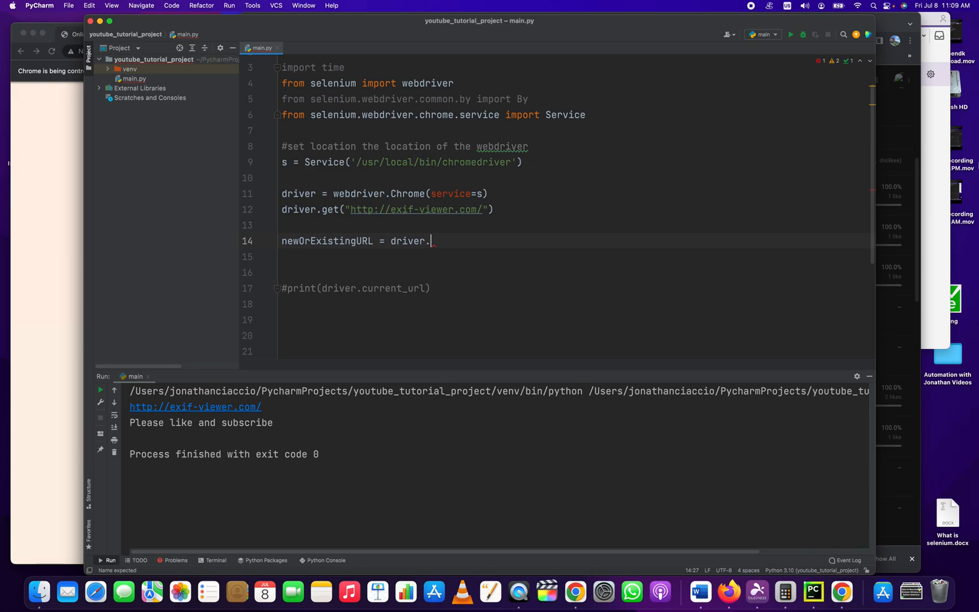
- Finish line 14 as 'driver.current_url' and start 'print(newOrExistingURL)' on line 16
type("get")
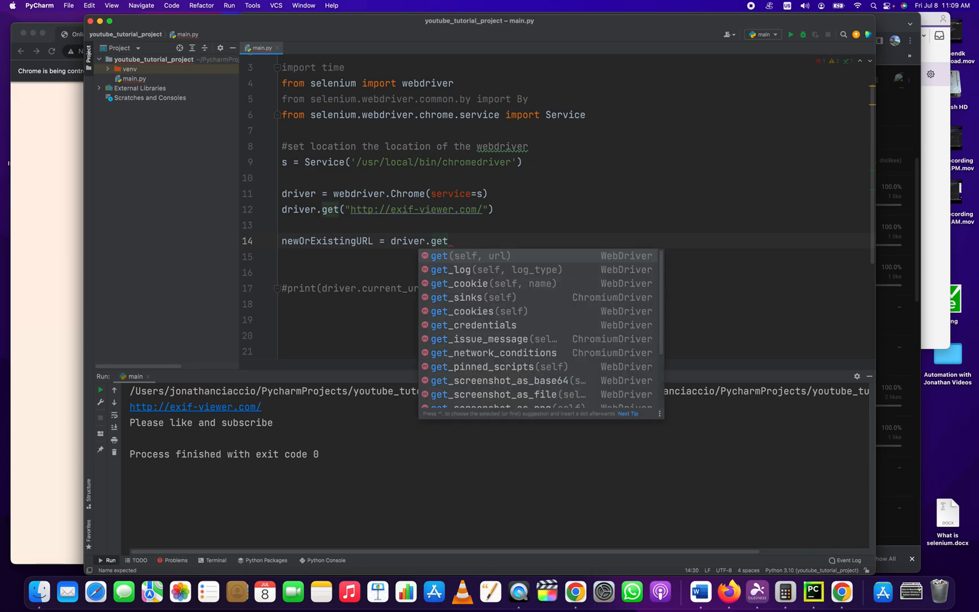
type("current_url")
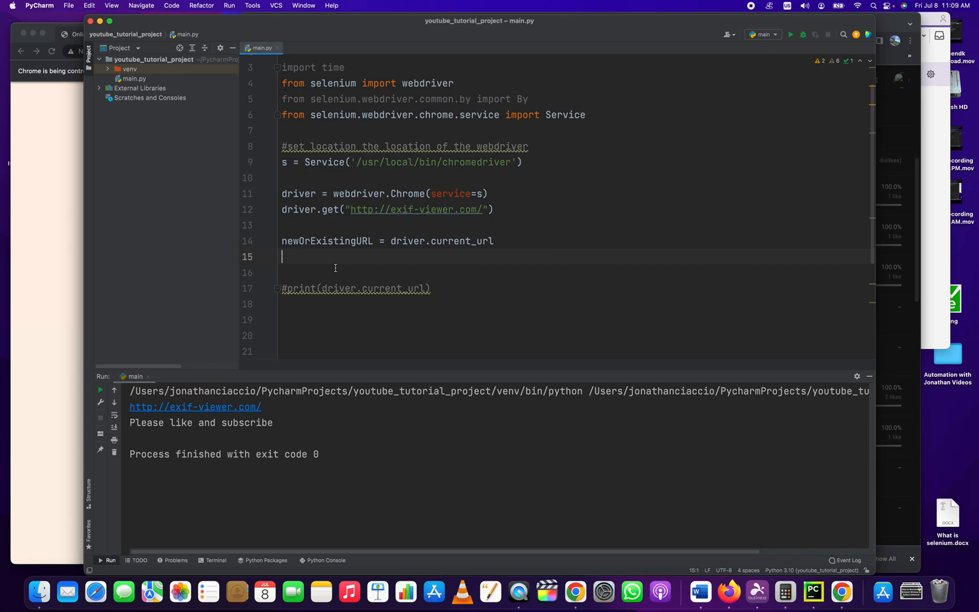
type("print(newOrExistingURL")
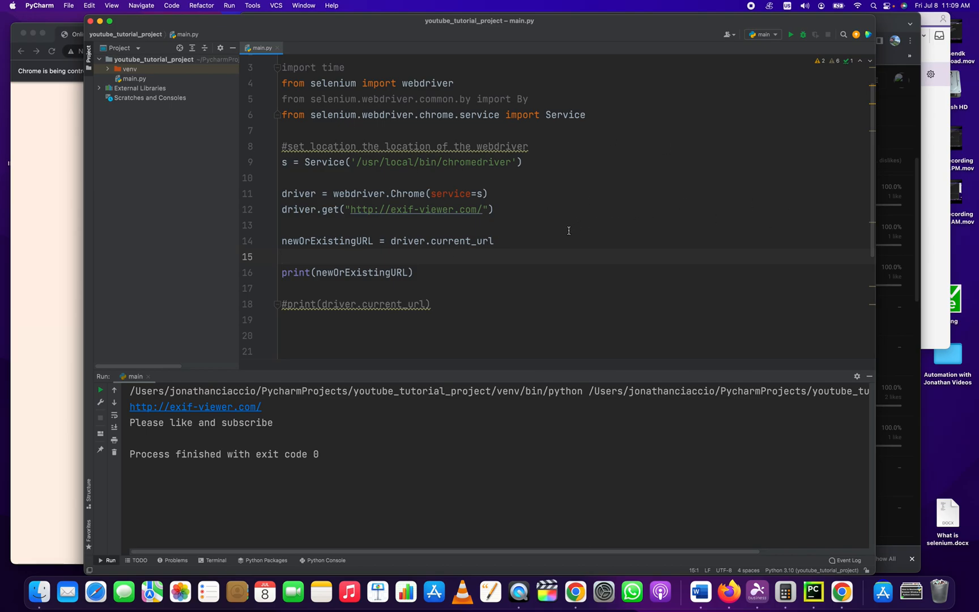
left_click(790, 35)
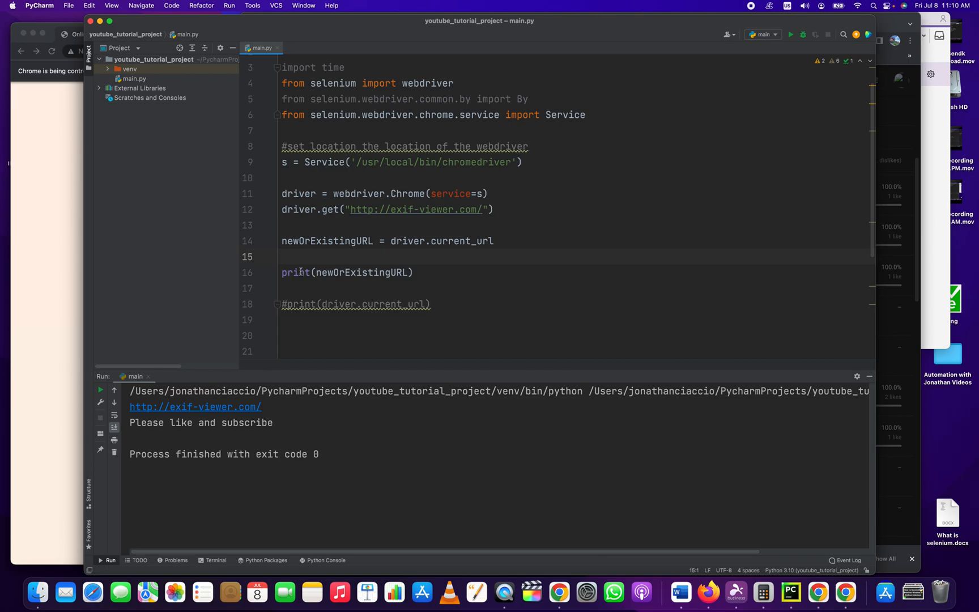
double_click(195, 406)
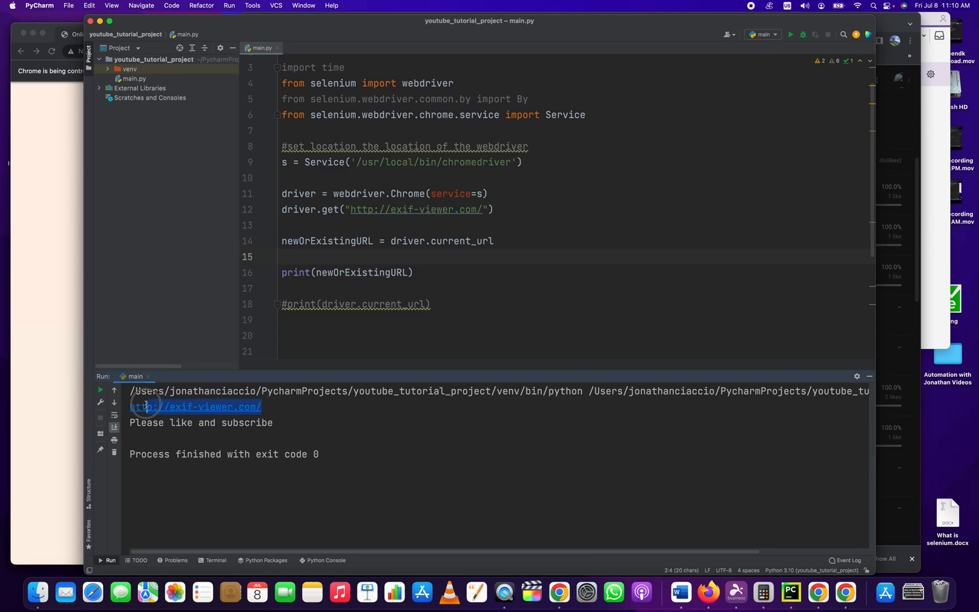